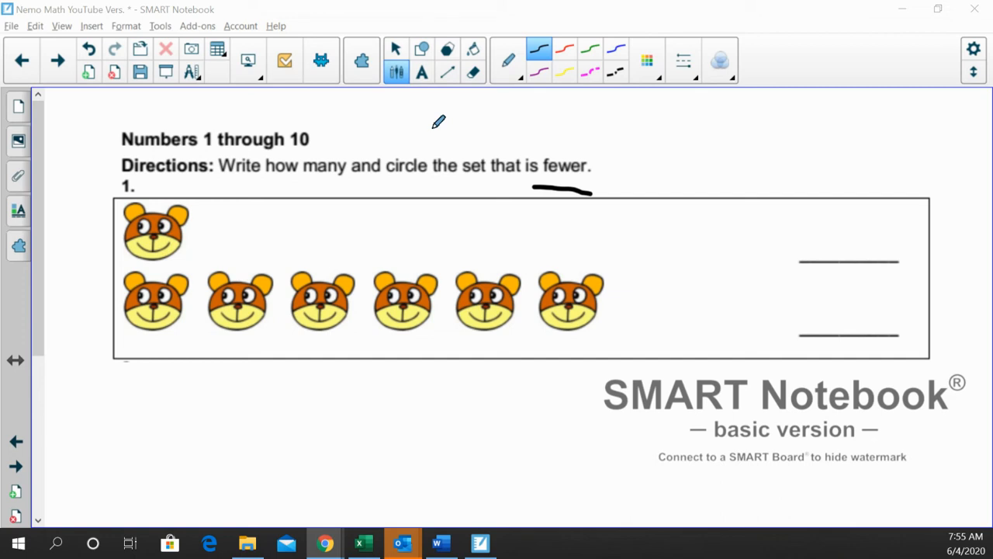
pyautogui.moveTo(422, 127)
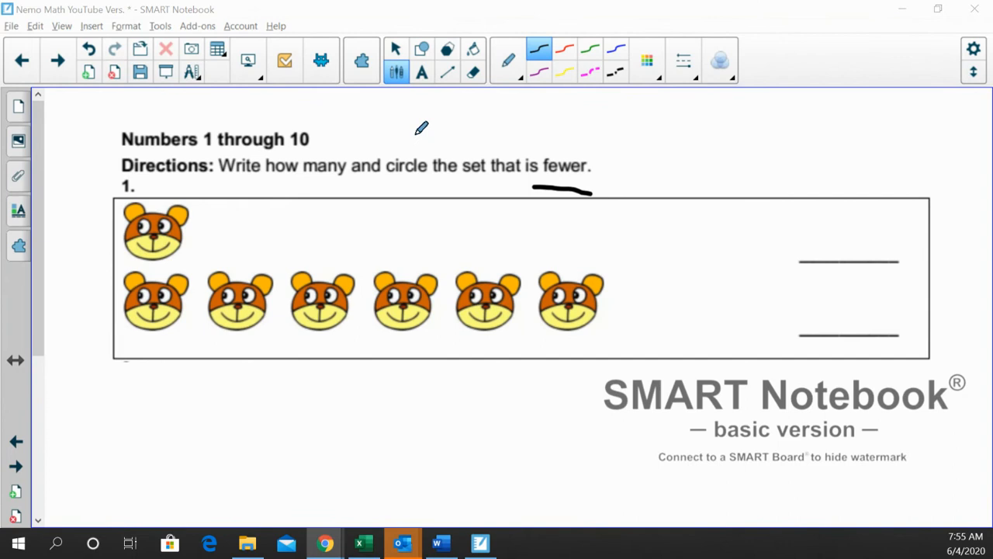
pyautogui.moveTo(550, 200)
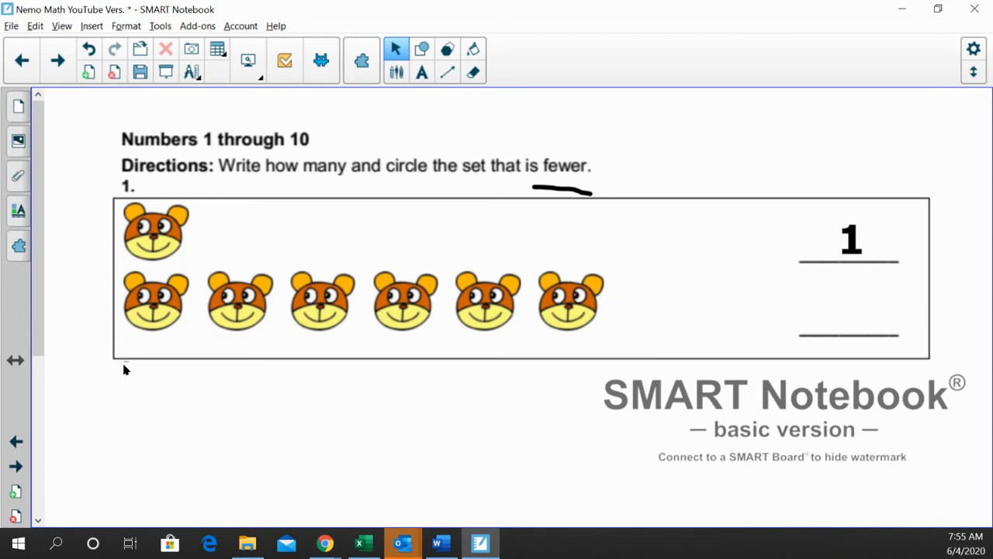
pyautogui.moveTo(574, 318)
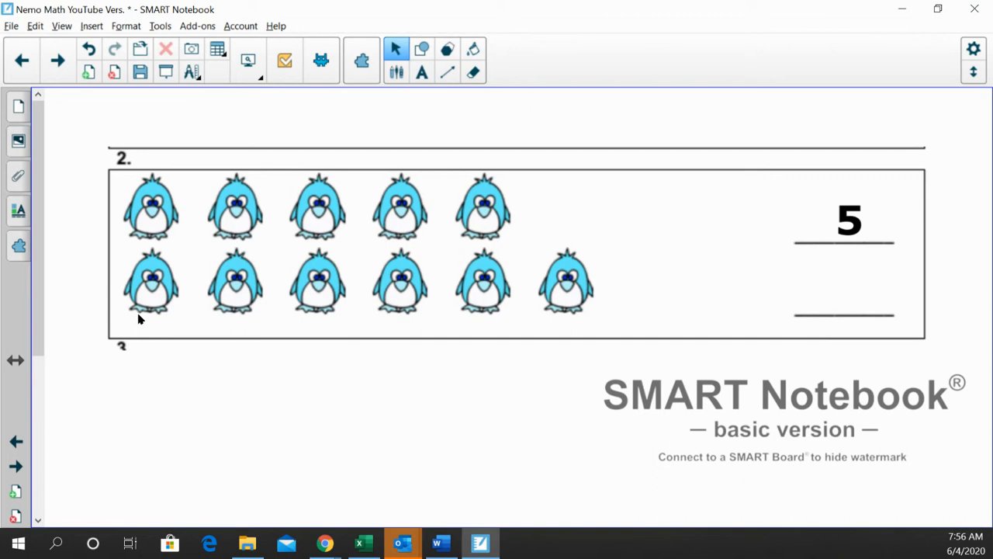
pyautogui.moveTo(814, 310)
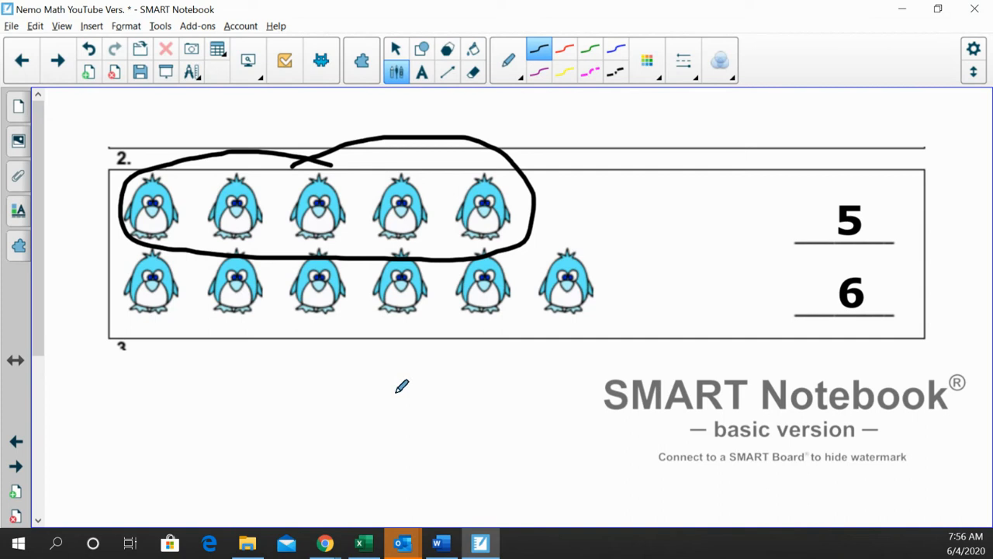
# Finish problem 2 with counts 5 and 6 and the five-penguin row circled as fewer.
pyautogui.click(57, 59)
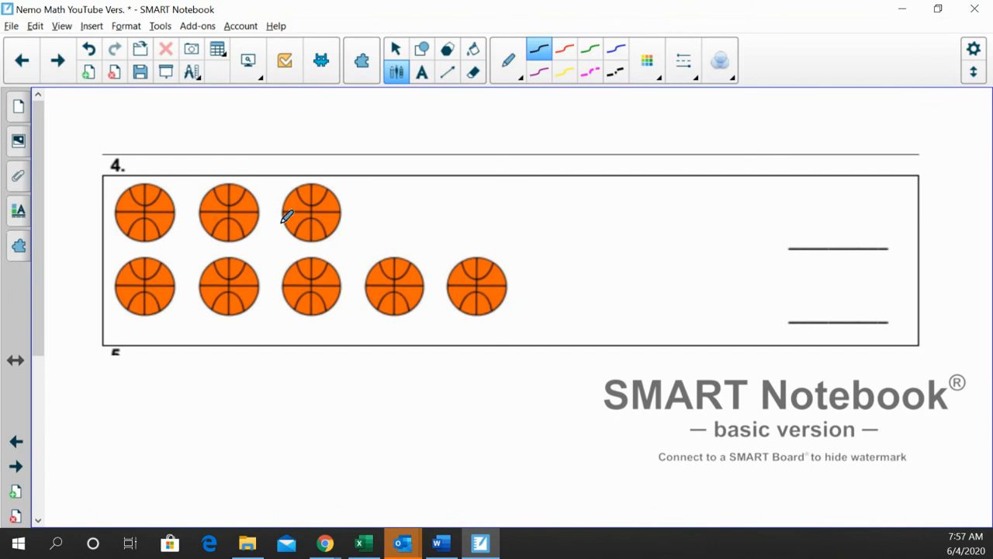
# Write 3 and 5 as the basketball counts and circle the three-ball row as fewer.
pyautogui.click(396, 48)
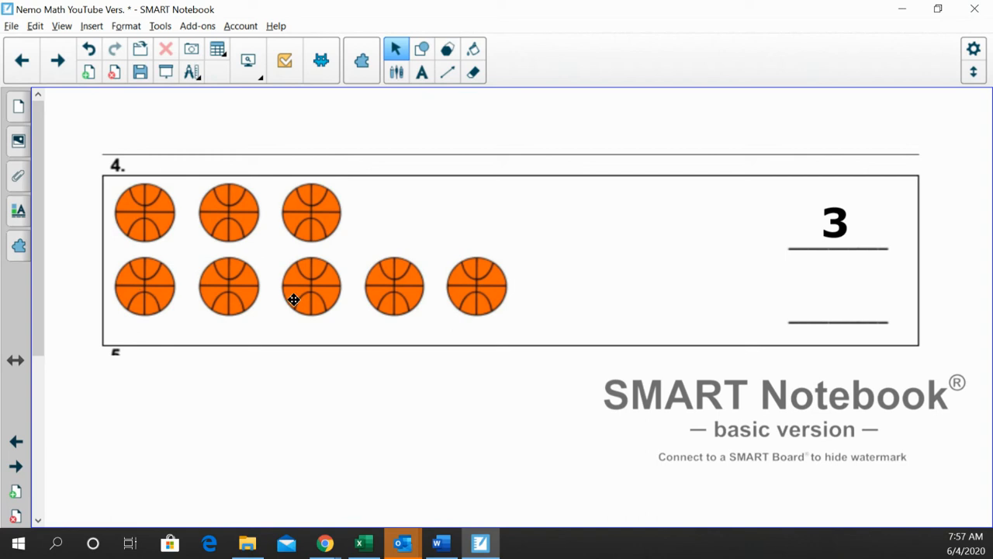
pyautogui.click(398, 72)
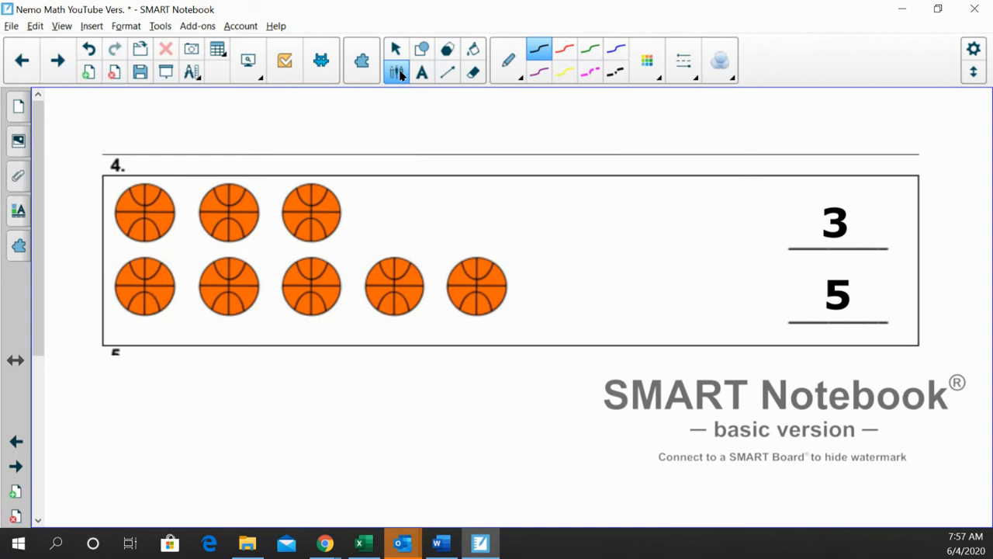
pyautogui.moveTo(217, 168); pyautogui.dragTo(225, 171)
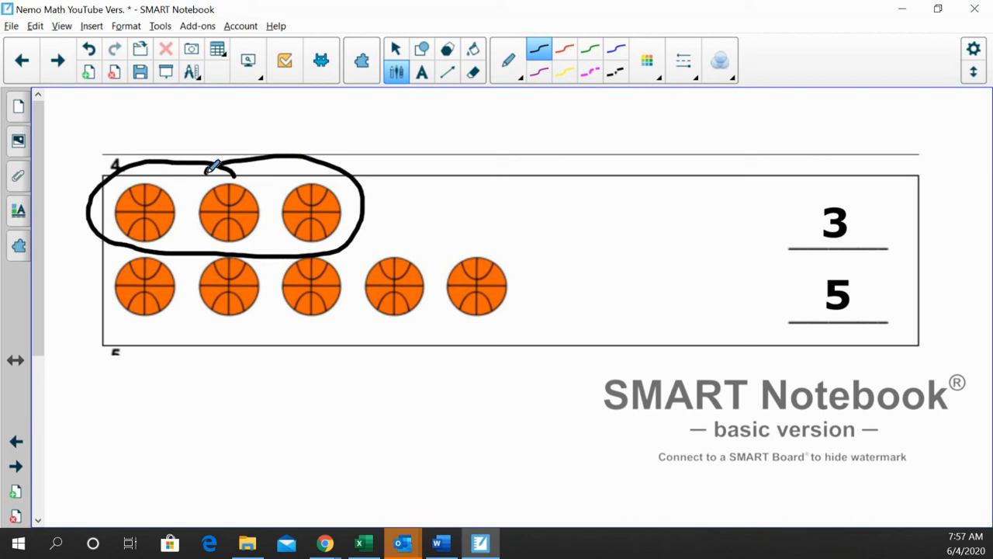